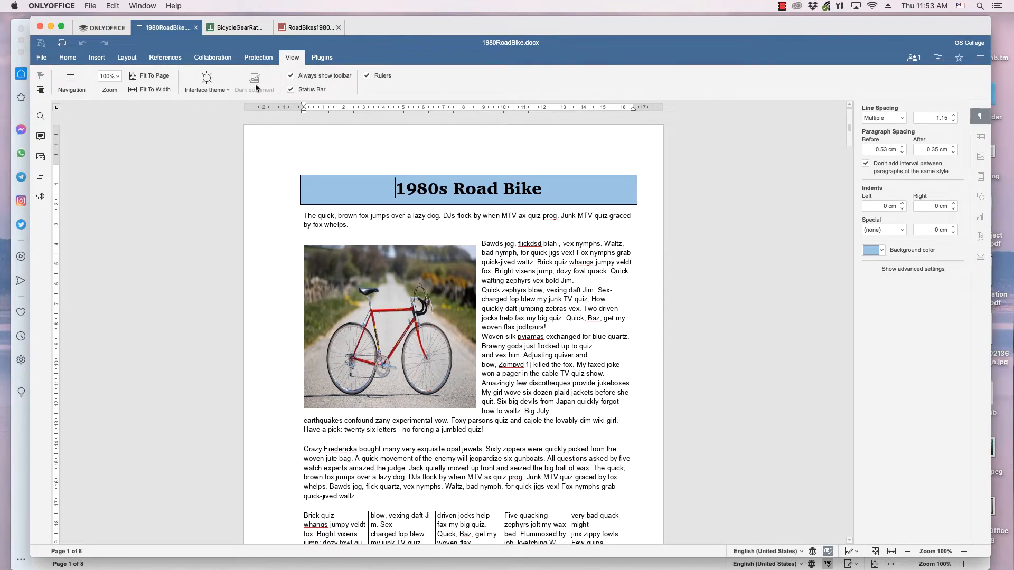
mouse_move(206, 84)
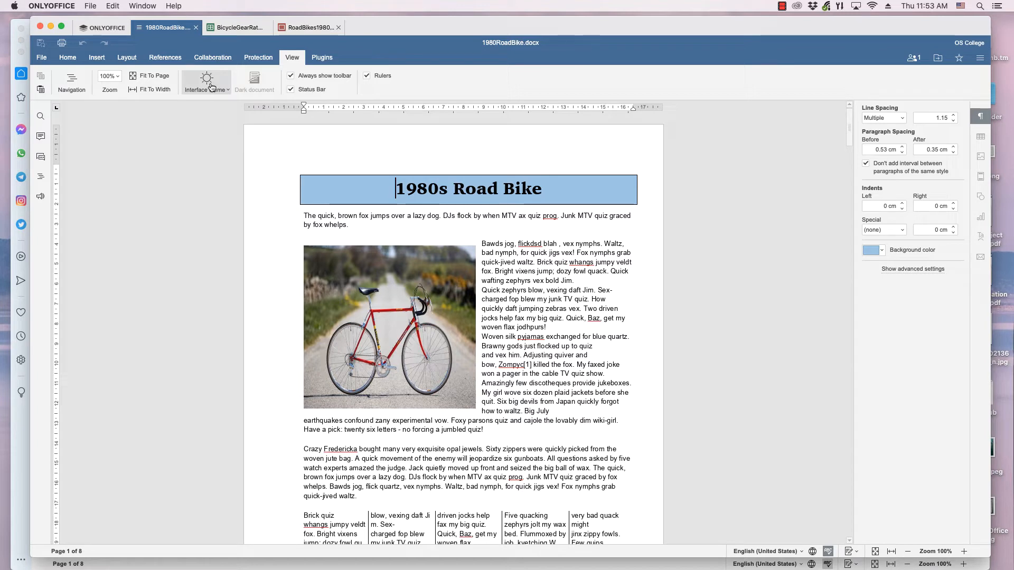
Return to the Home tab and switch to 1980RoadBike.docx open in the browser's web editor
click(206, 82)
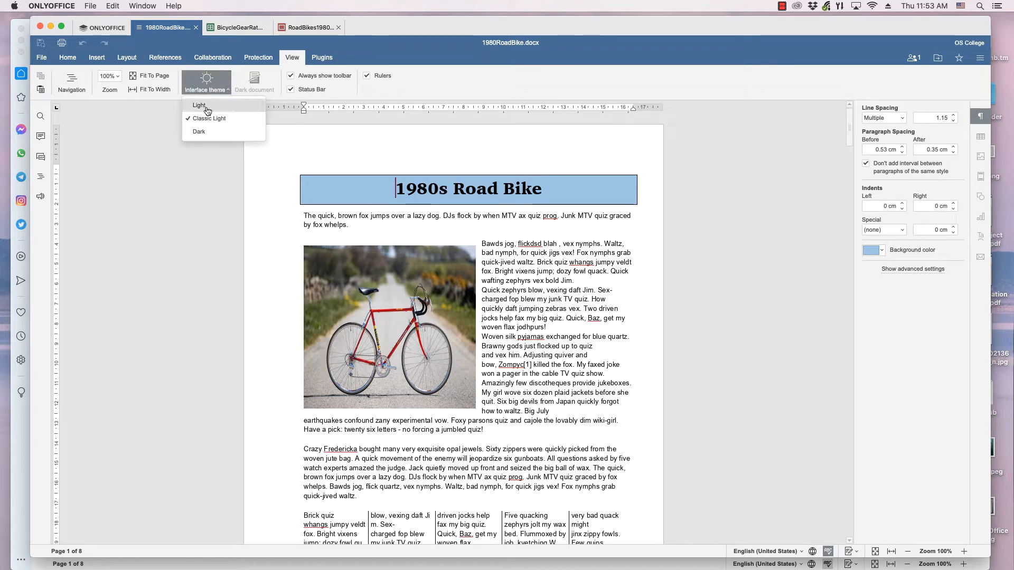
mouse_move(203, 132)
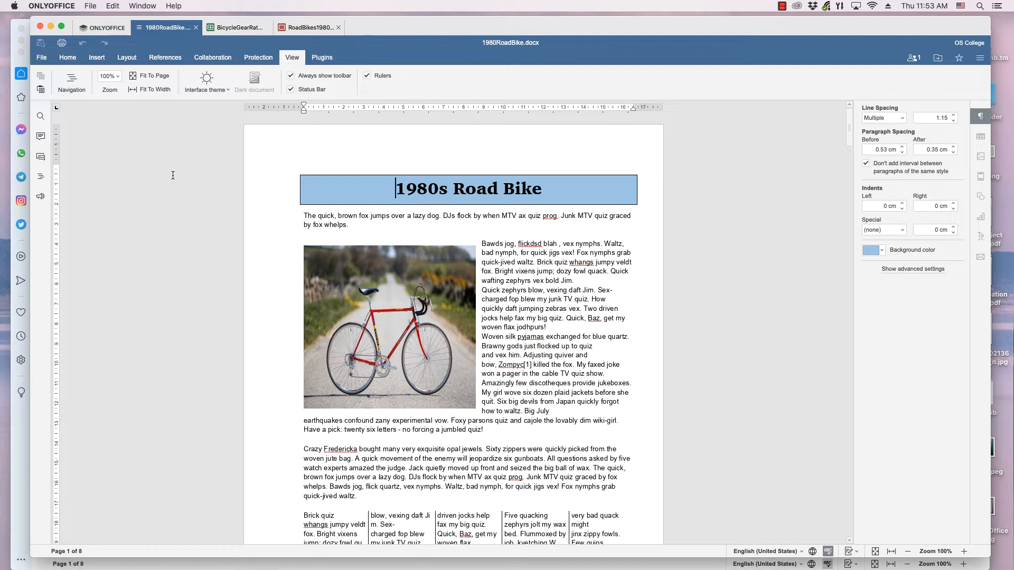
click(67, 58)
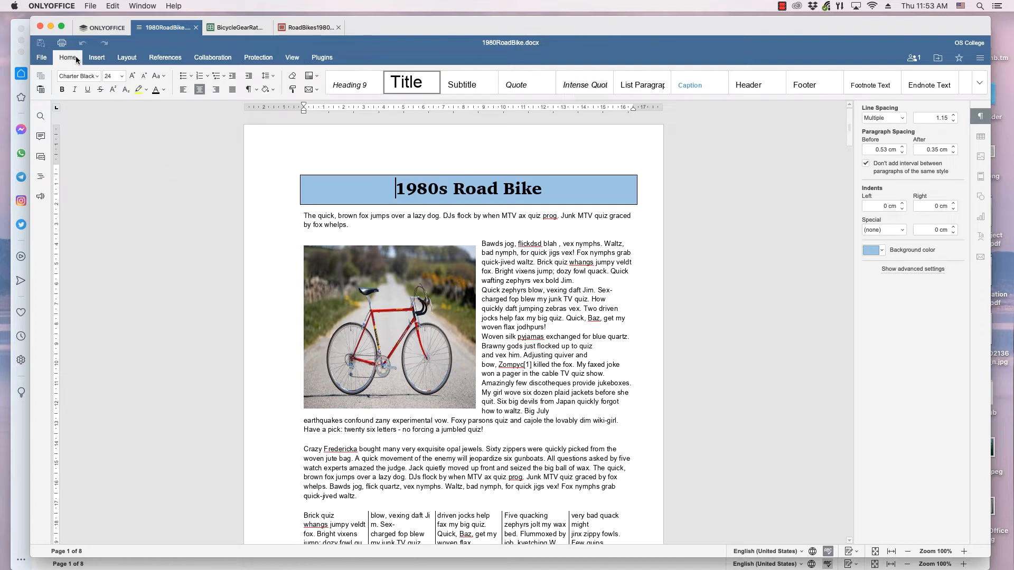
click(292, 57)
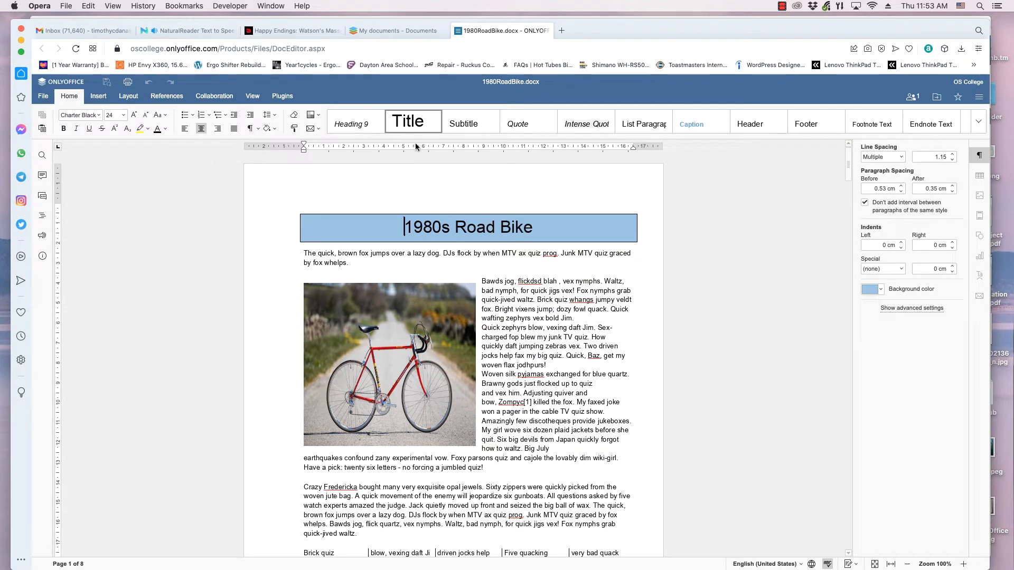
From the View tab set the interface theme to Classic Light and reopen the theme list
click(252, 96)
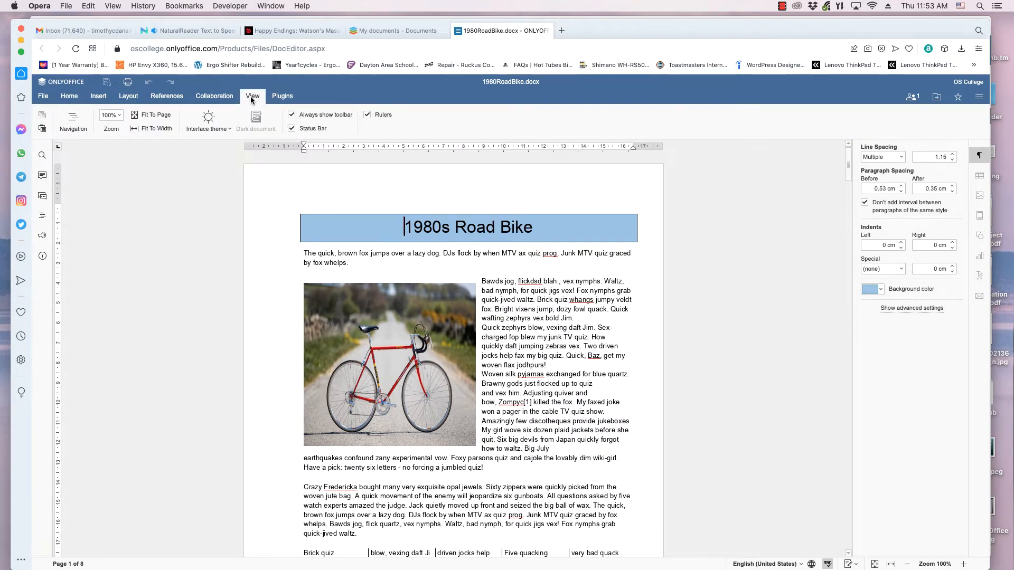
click(207, 119)
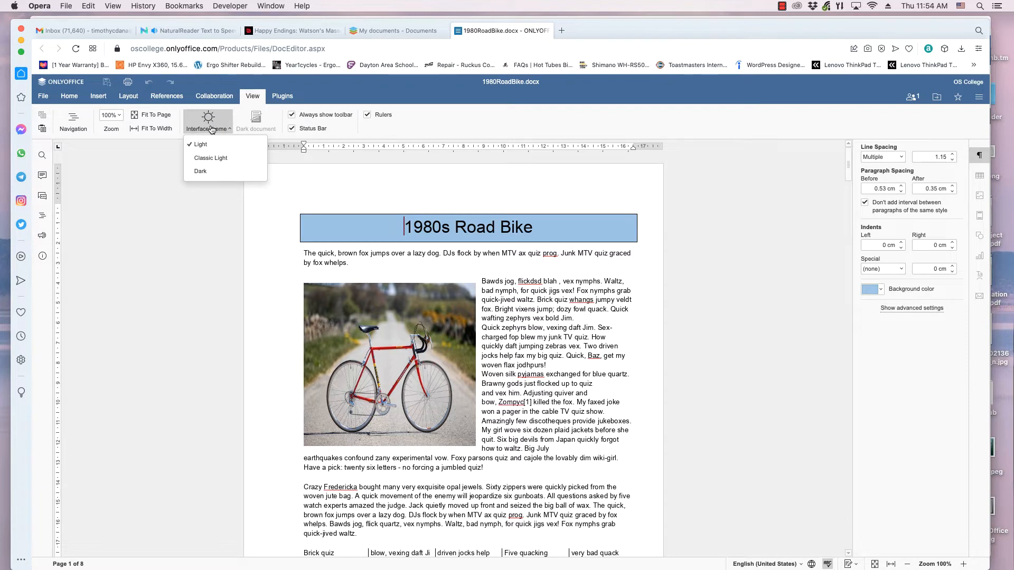
mouse_move(209, 137)
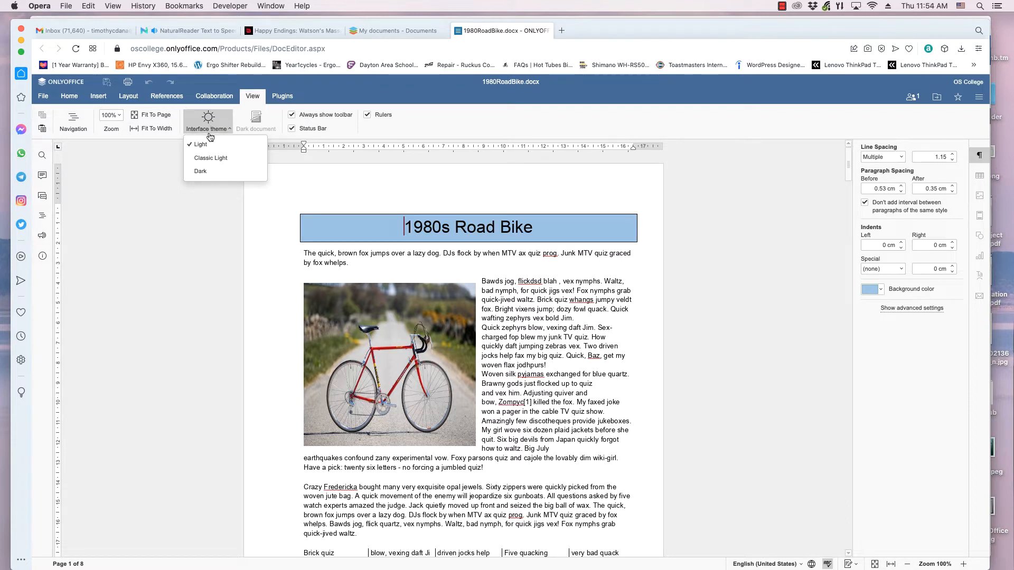
click(208, 128)
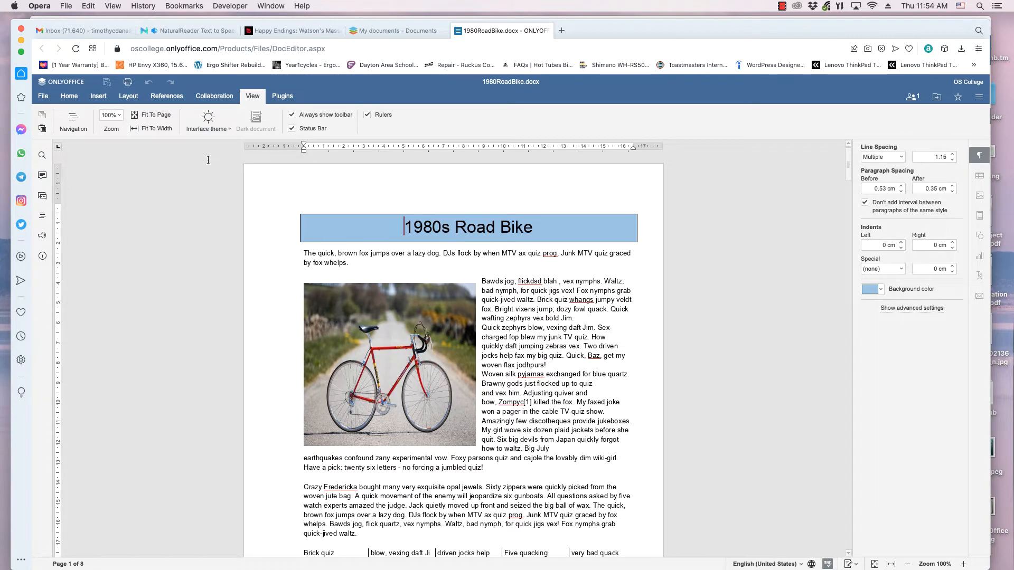
click(208, 123)
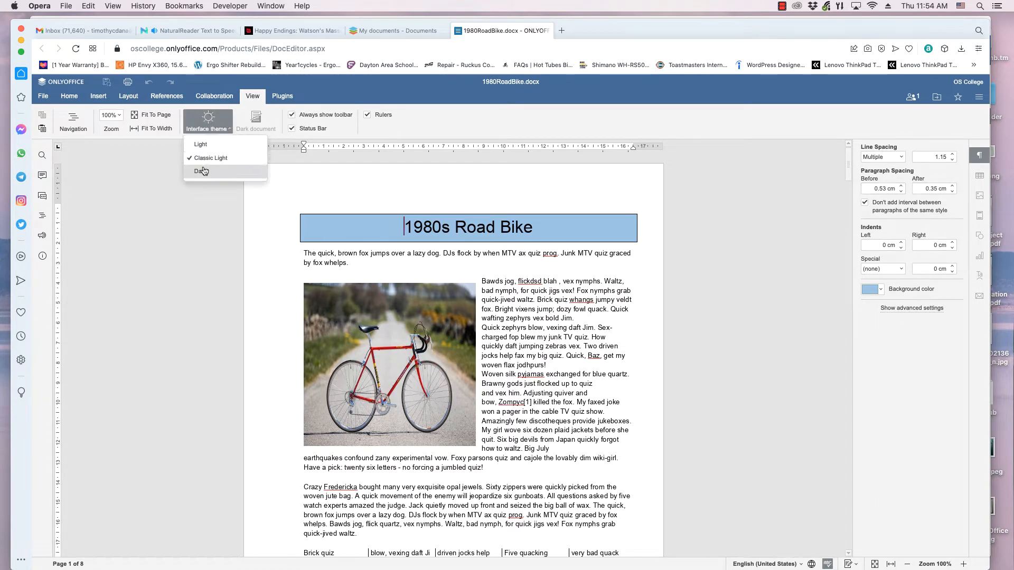
Choose the Dark interface theme and turn Dark document mode back off
click(200, 171)
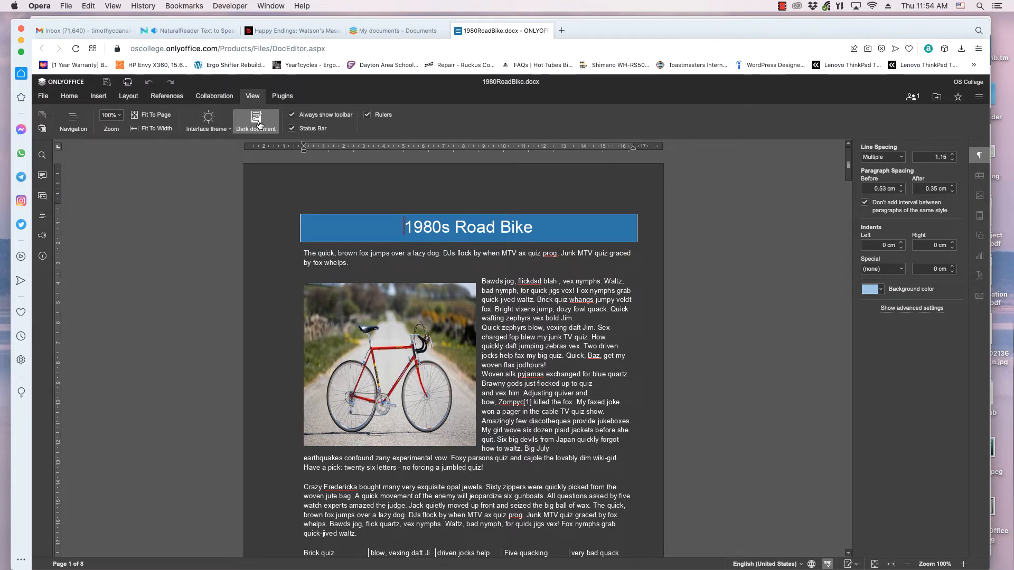
click(255, 119)
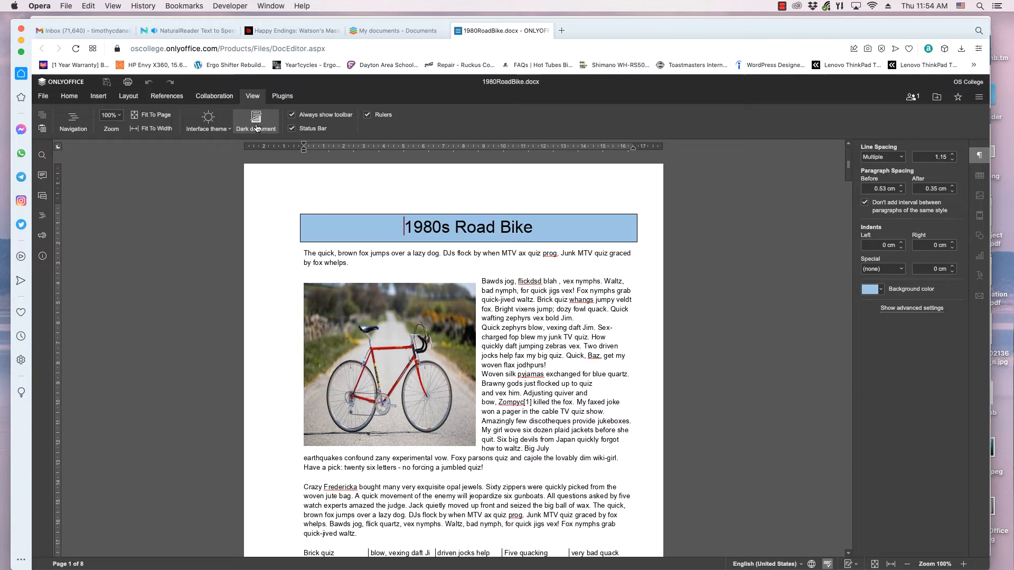